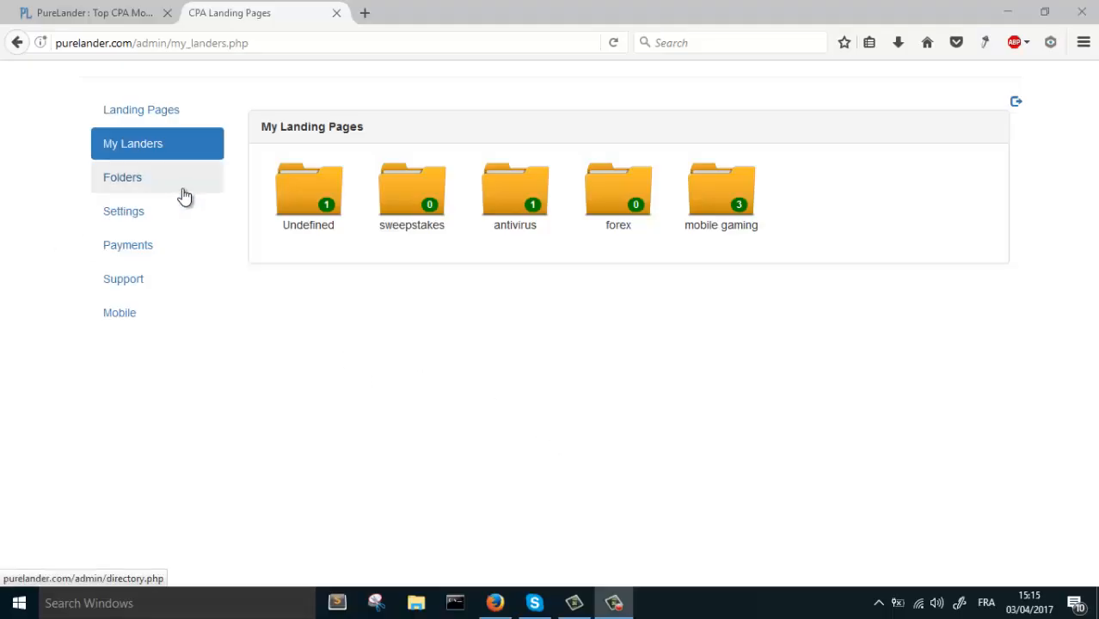
{"action": "mouse_move", "coordinate": [67, 148]}
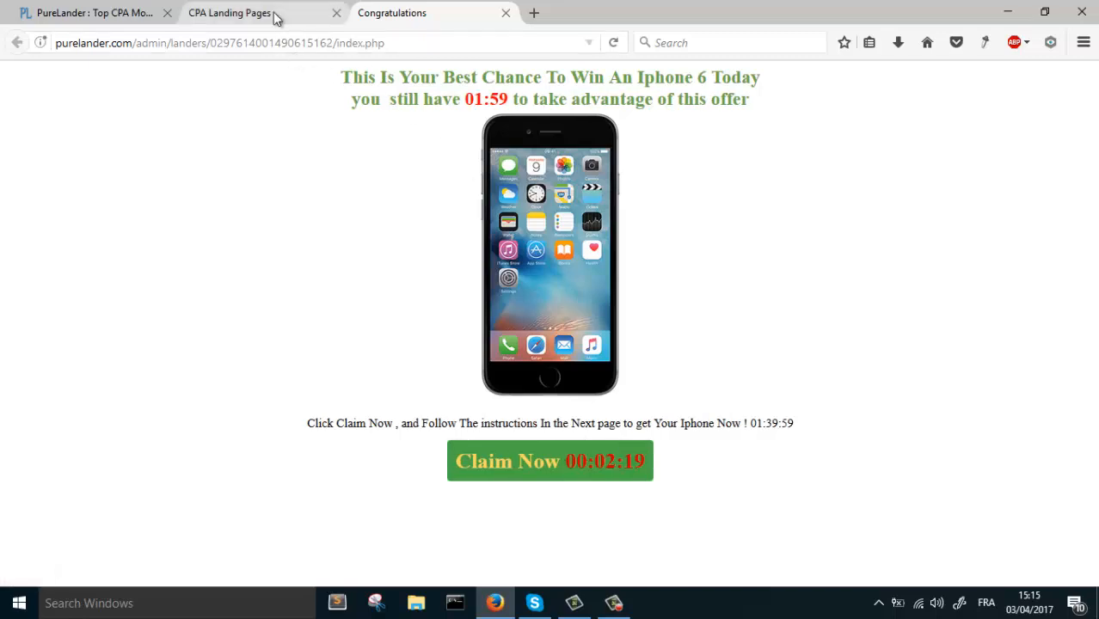
Return to the landing pages admin and open the iPhone giveaway lander for editing.
{"action": "left_click", "coordinate": [241, 12]}
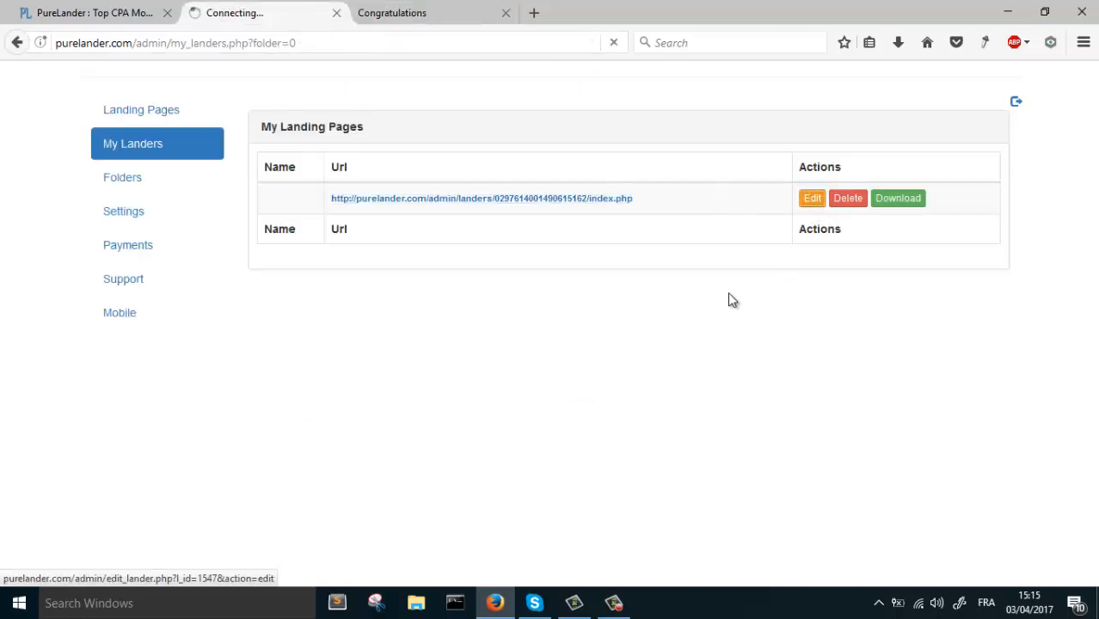
{"action": "left_click", "coordinate": [811, 197]}
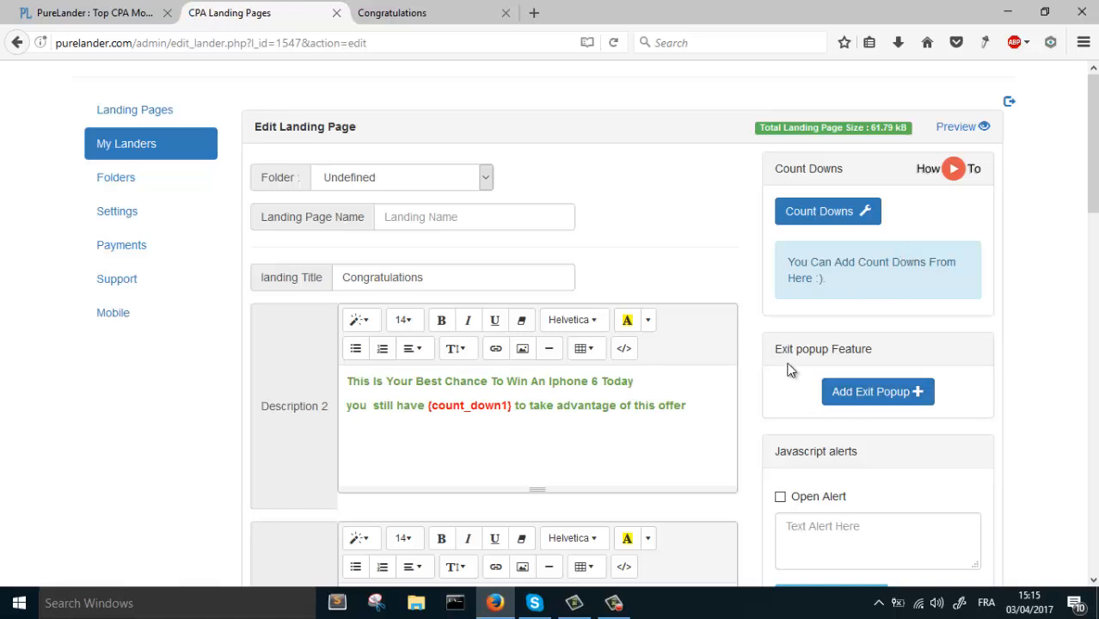
{"action": "mouse_move", "coordinate": [866, 413]}
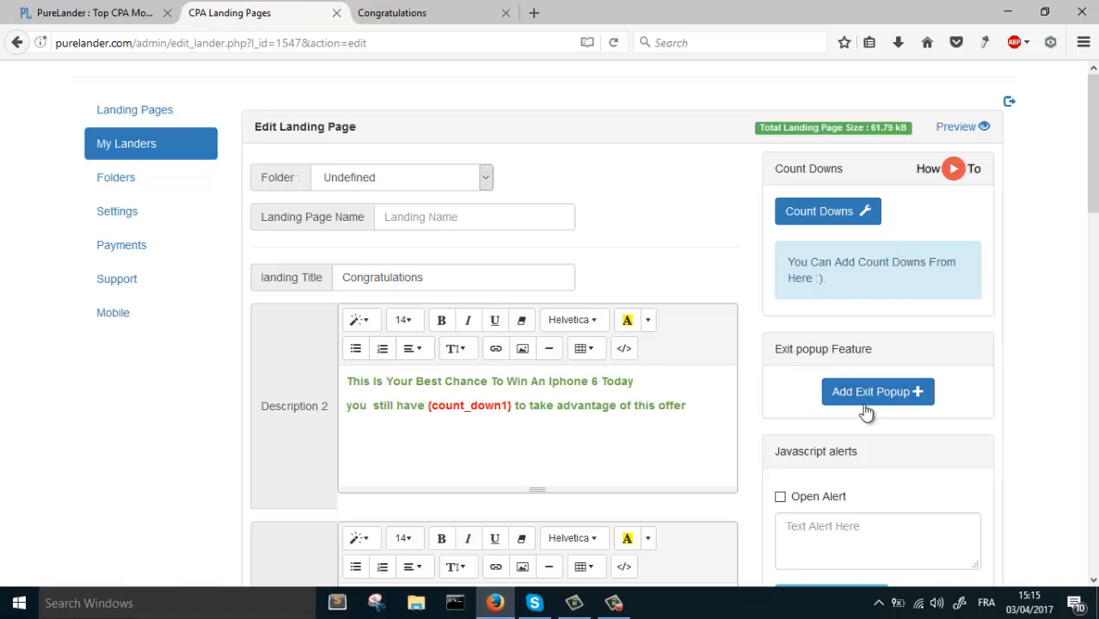
Add an exit popup to the lander and preview its default dashed red-bordered light-green look.
{"action": "left_click", "coordinate": [877, 392]}
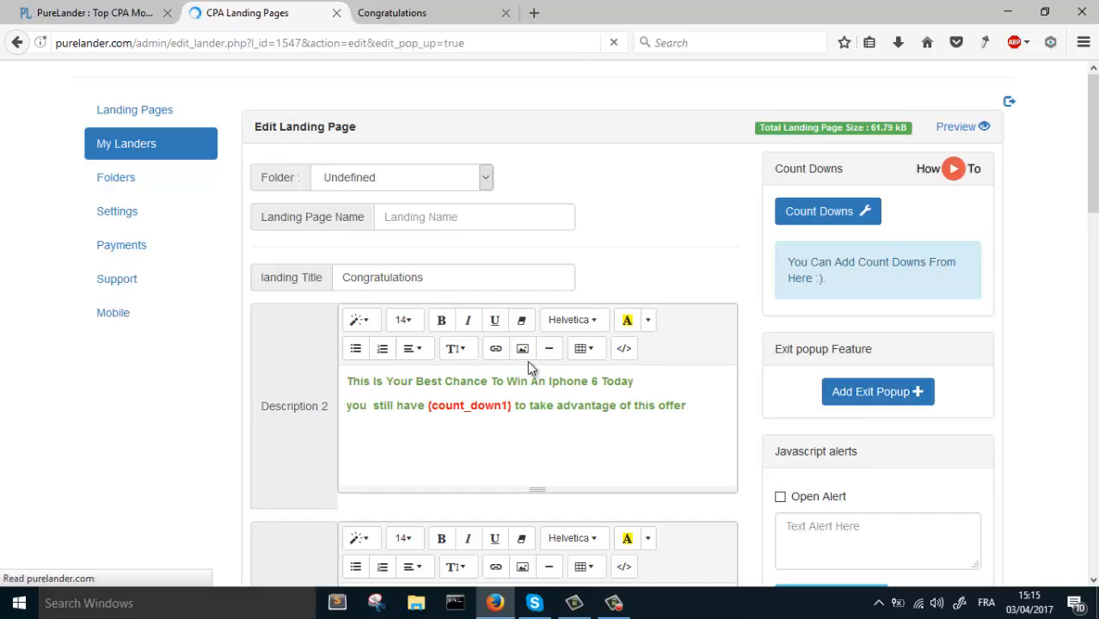
{"action": "left_click", "coordinate": [877, 392]}
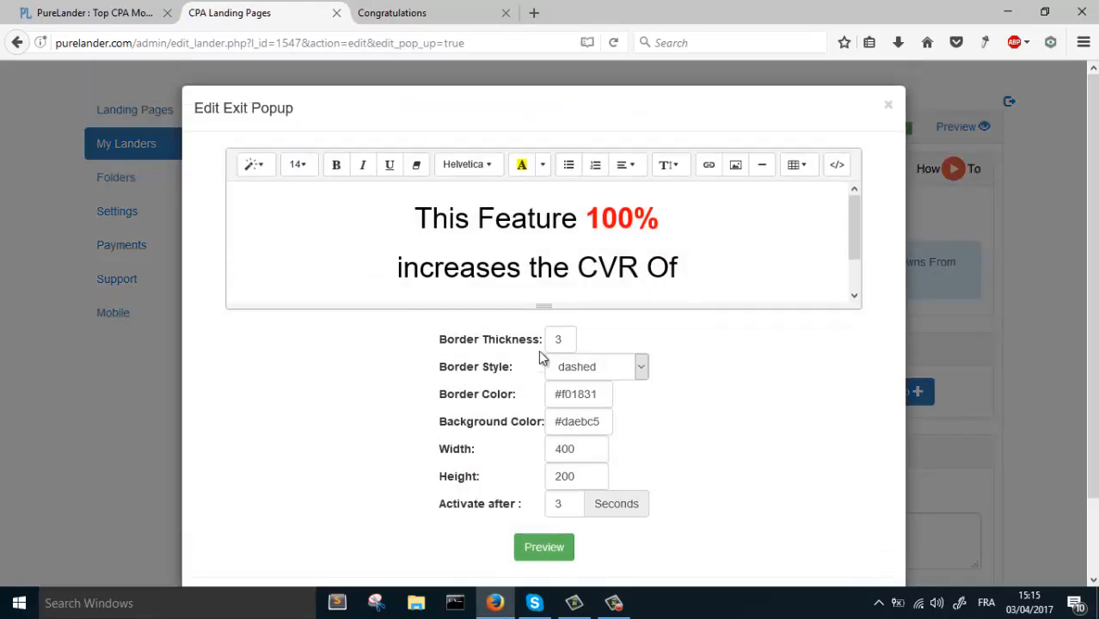
{"action": "scroll", "scroll_direction": "down", "scroll_amount": 3}
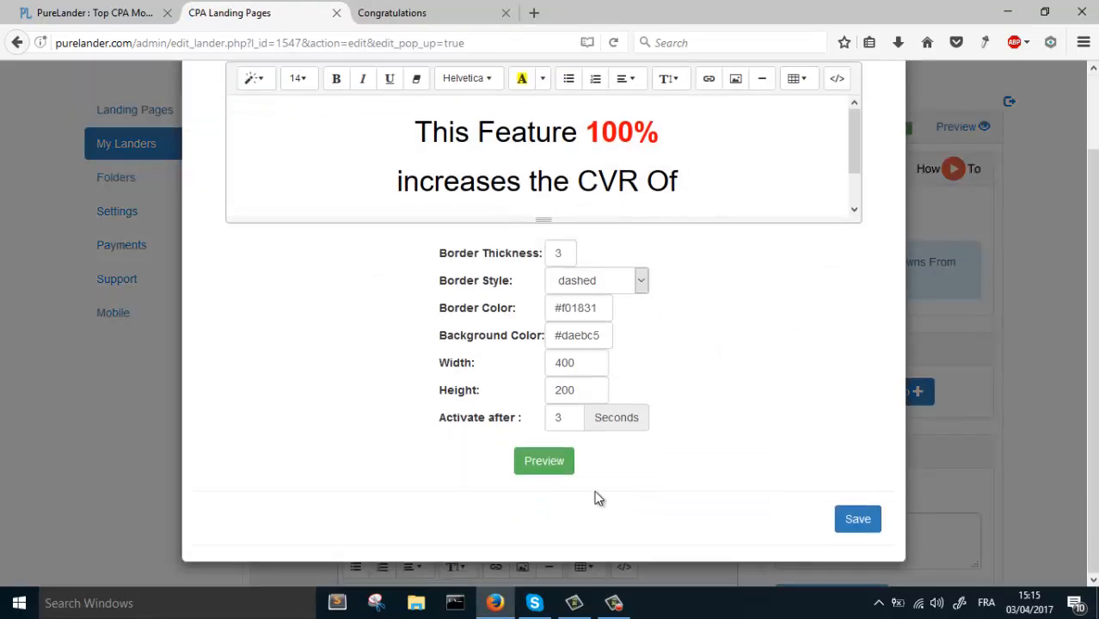
{"action": "left_click", "coordinate": [544, 461]}
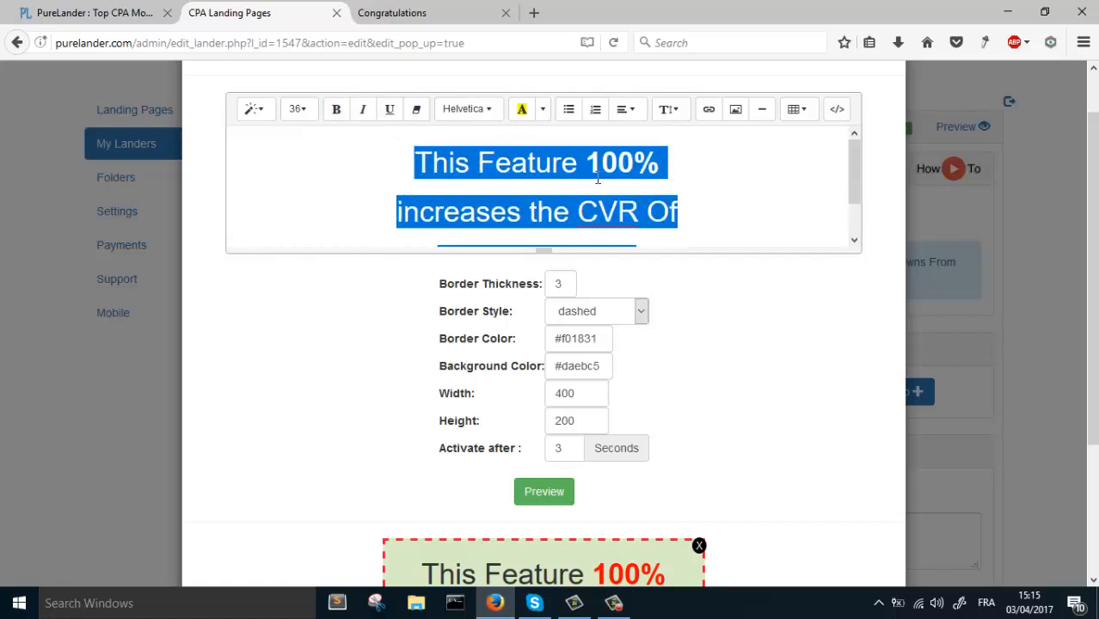
Replace the popup text with 'Wait', 'This Offer Will Expire Today' and 'Your Campaign'.
{"action": "type", "text": "Your Campaign"}
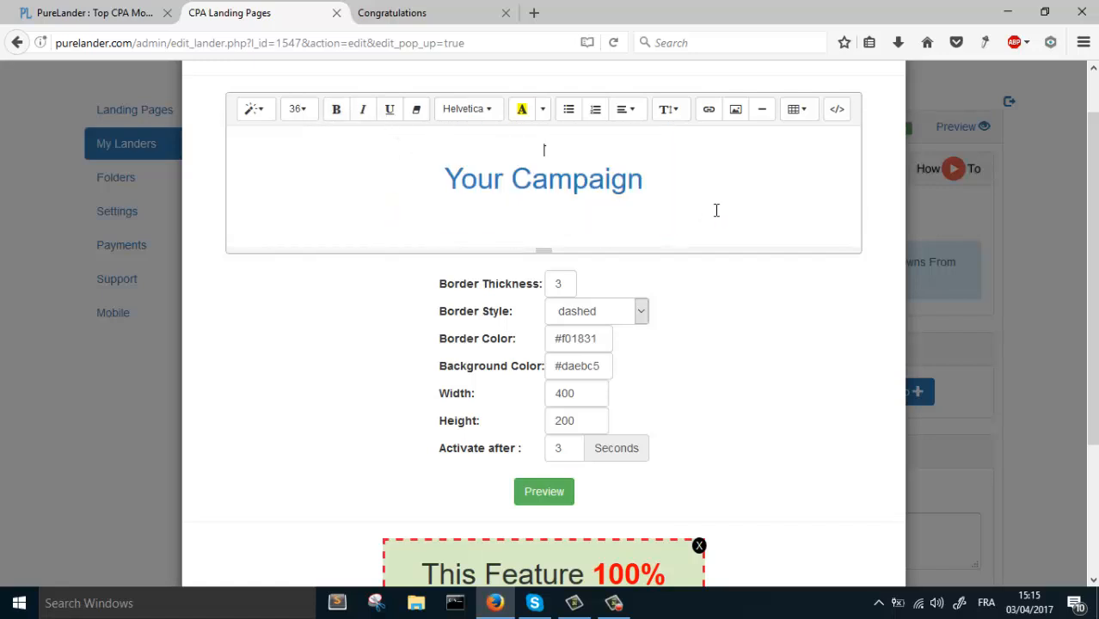
{"action": "type", "text": "W"}
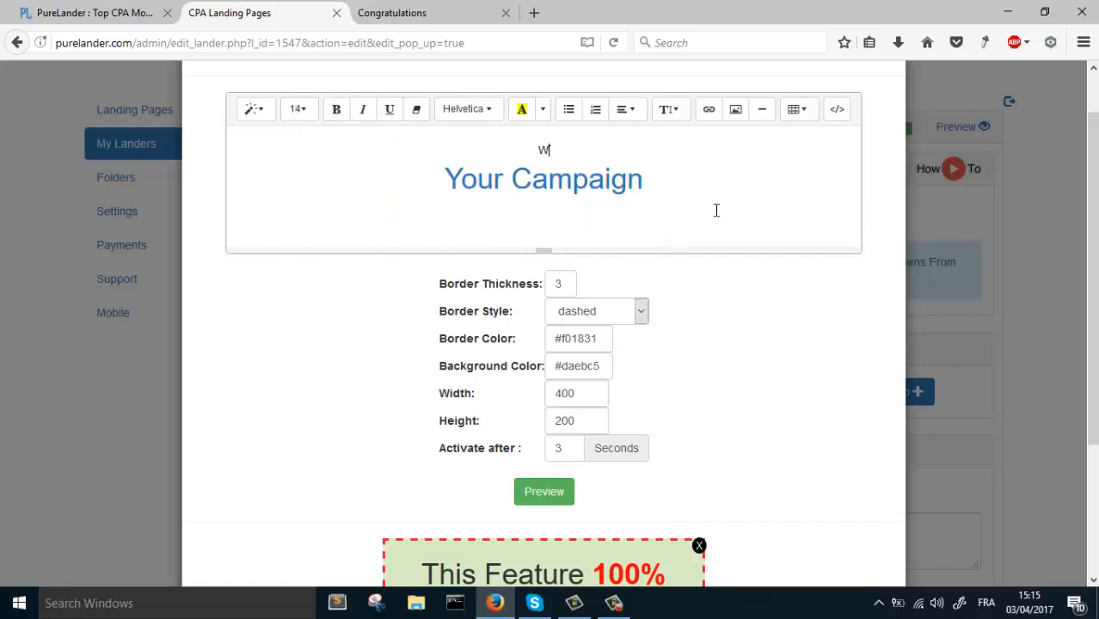
{"action": "type", "text": "ait"}
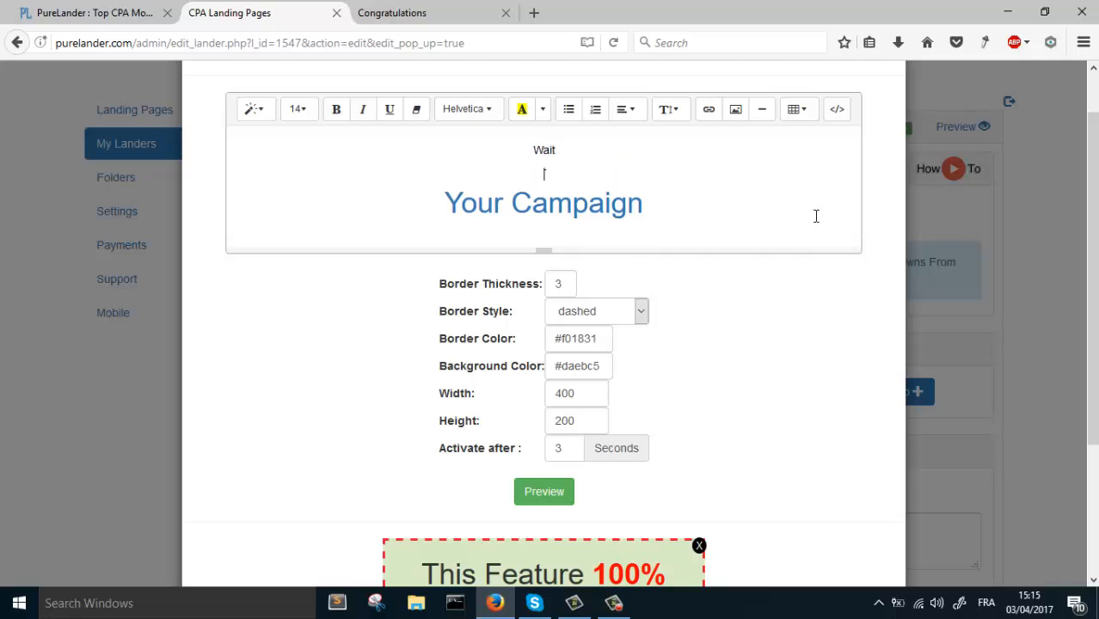
{"action": "type", "text": "This O"}
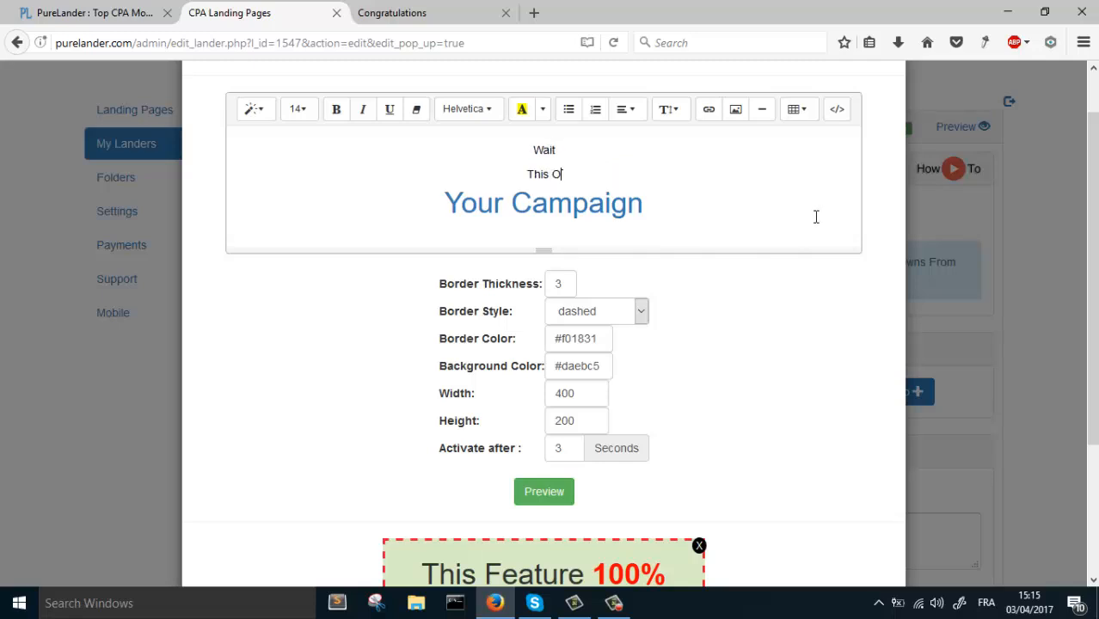
{"action": "type", "text": "ffer Will"}
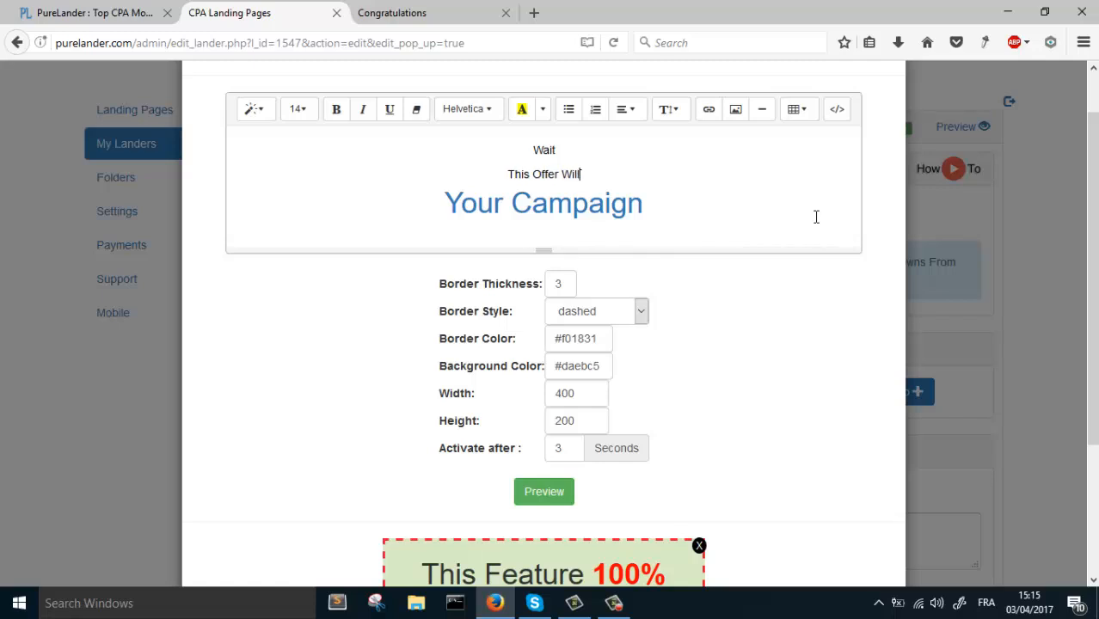
{"action": "type", "text": "Exp"}
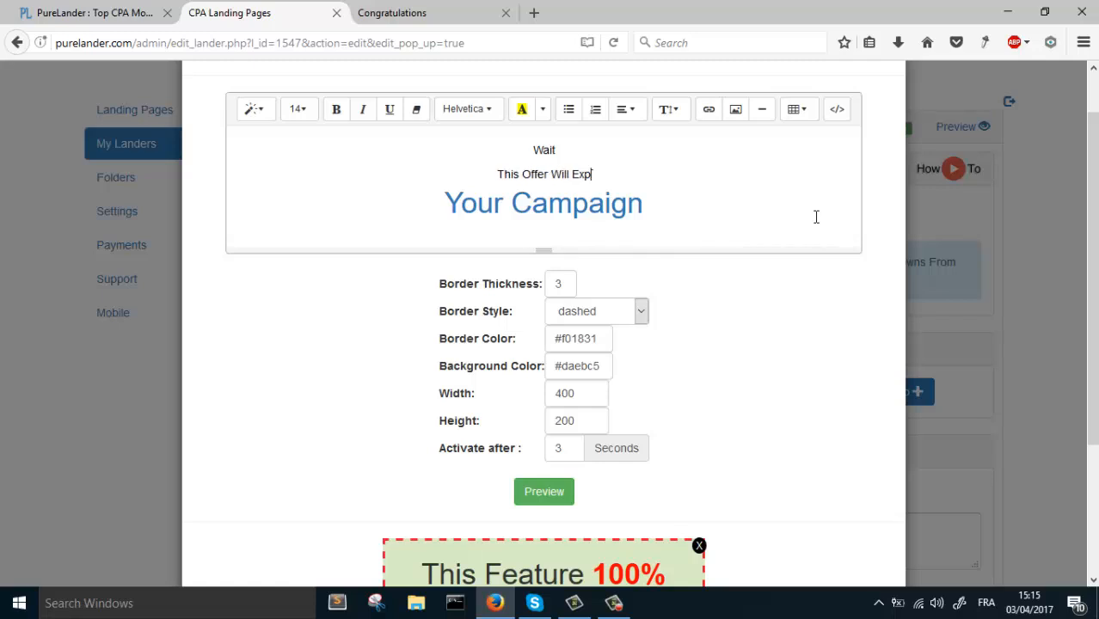
{"action": "type", "text": "ire Today"}
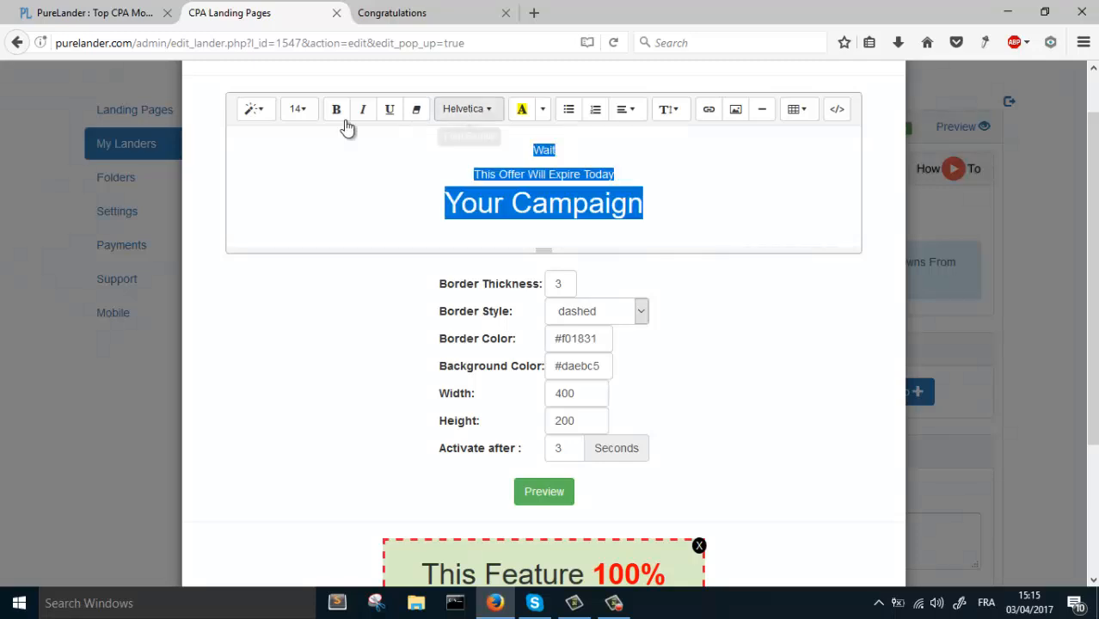
Set the popup text to size 36, colour Wait red and highlight Today in yellow.
{"action": "left_click", "coordinate": [298, 108]}
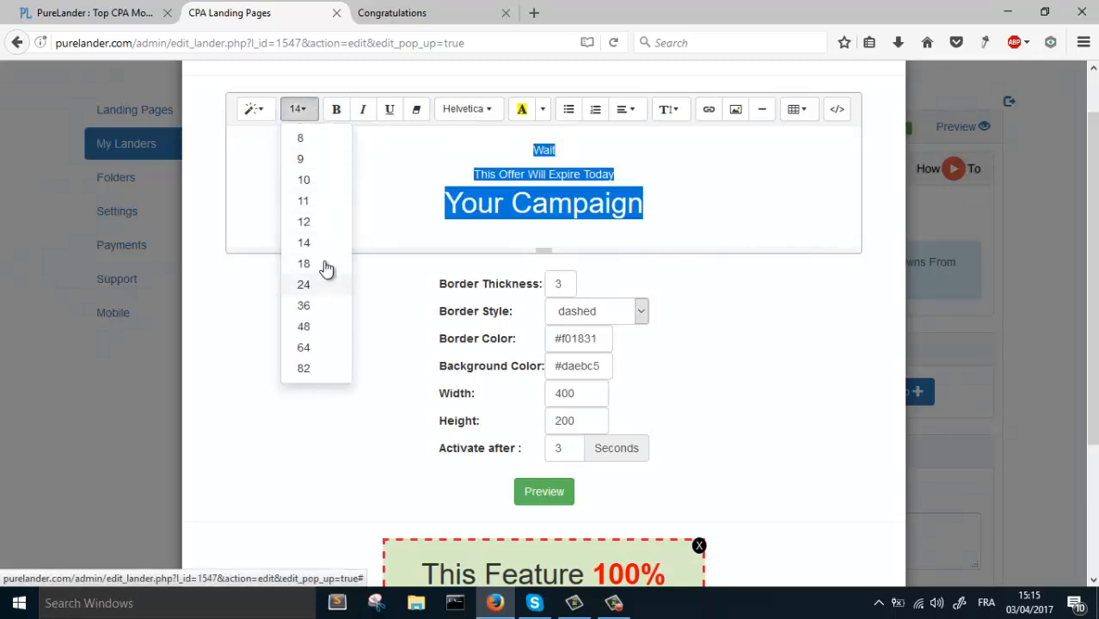
{"action": "mouse_move", "coordinate": [302, 306]}
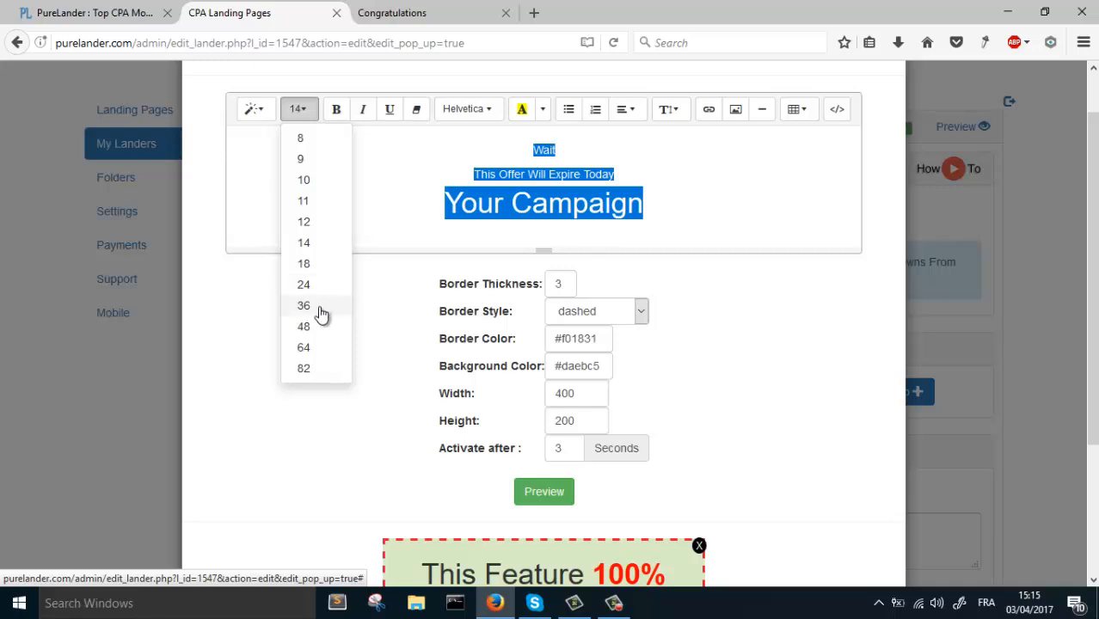
{"action": "left_click", "coordinate": [303, 306]}
{"action": "type", "text": " !!!!!"}
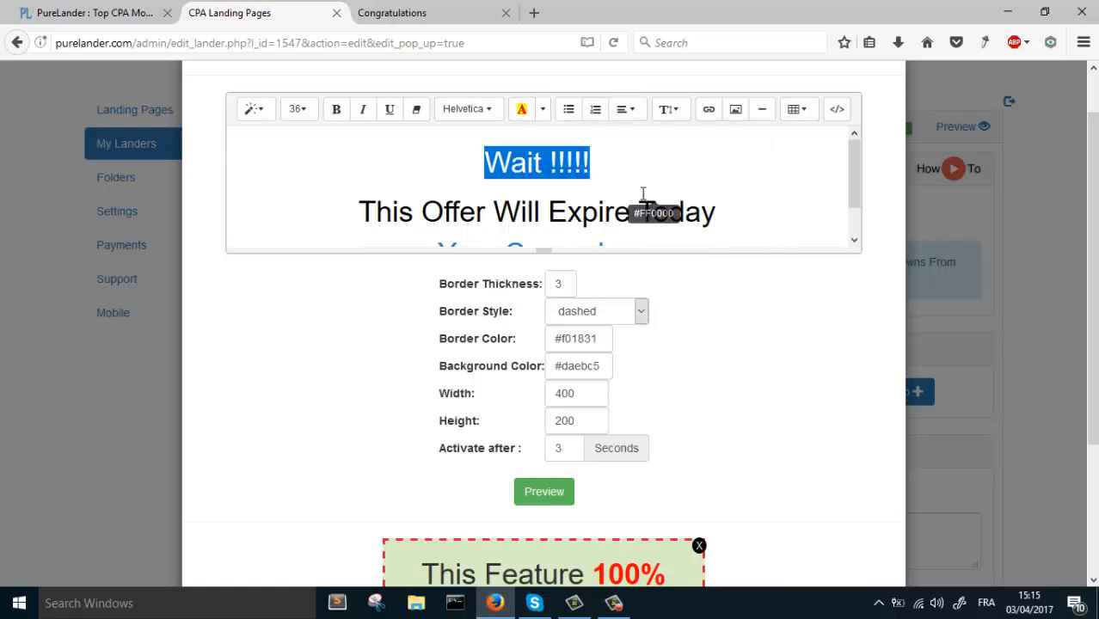
{"action": "left_click", "coordinate": [521, 110]}
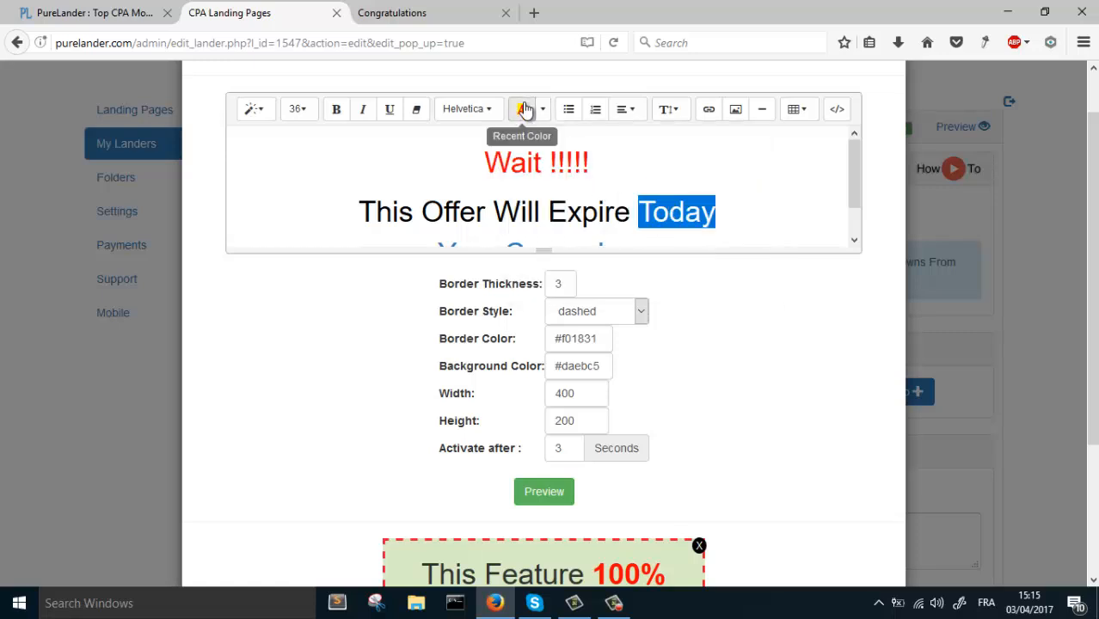
{"action": "left_click", "coordinate": [523, 110]}
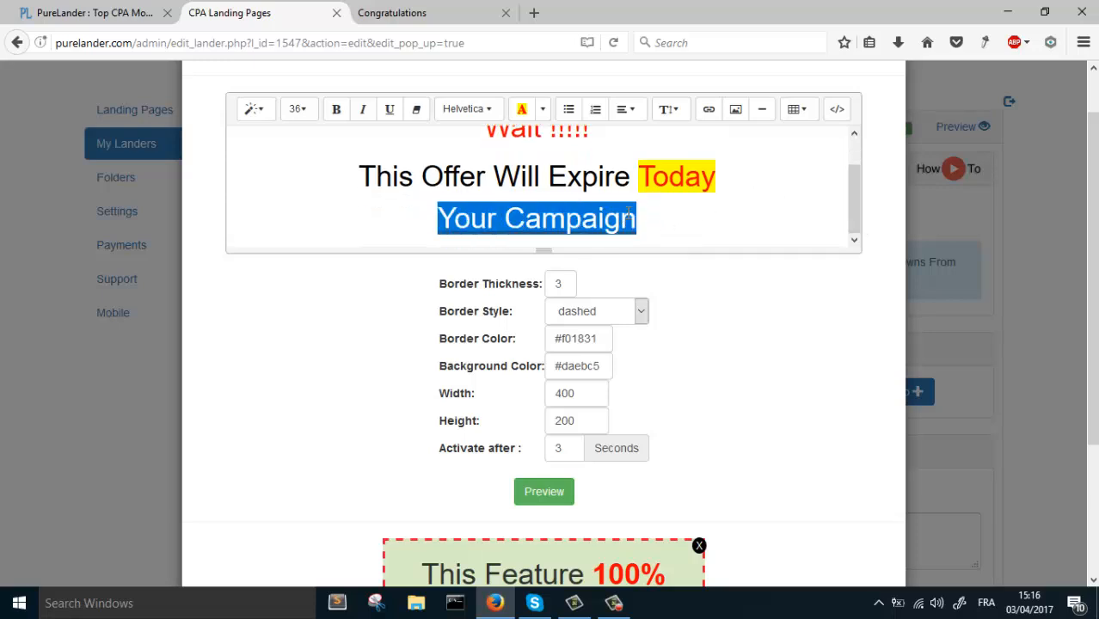
Turn 'Your Campaign' into a link.
{"action": "left_click", "coordinate": [708, 110]}
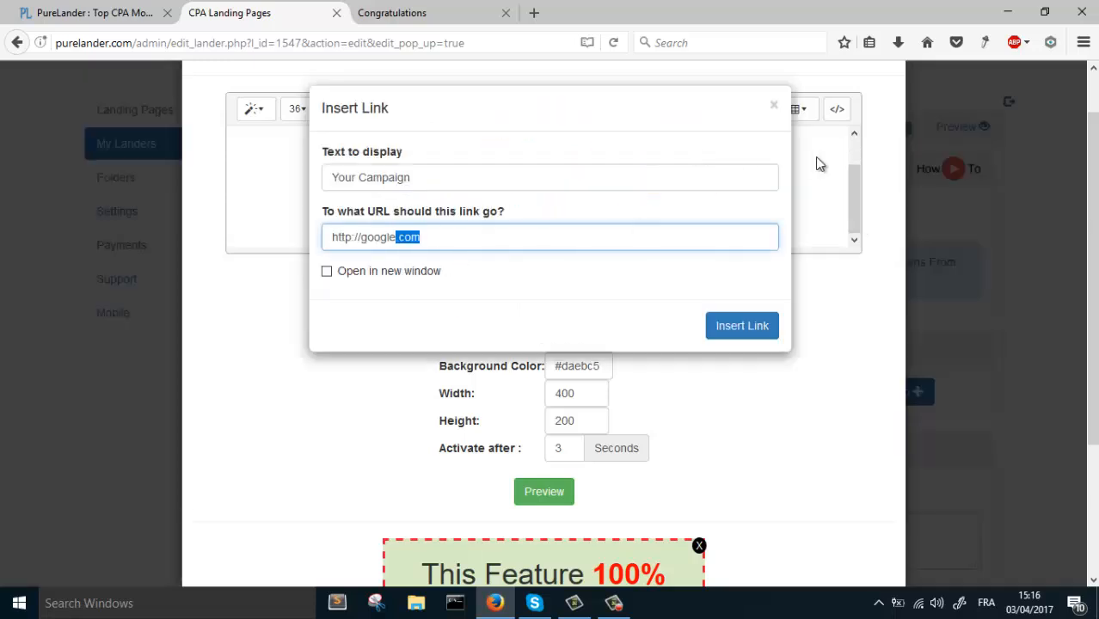
{"action": "left_click", "coordinate": [741, 325]}
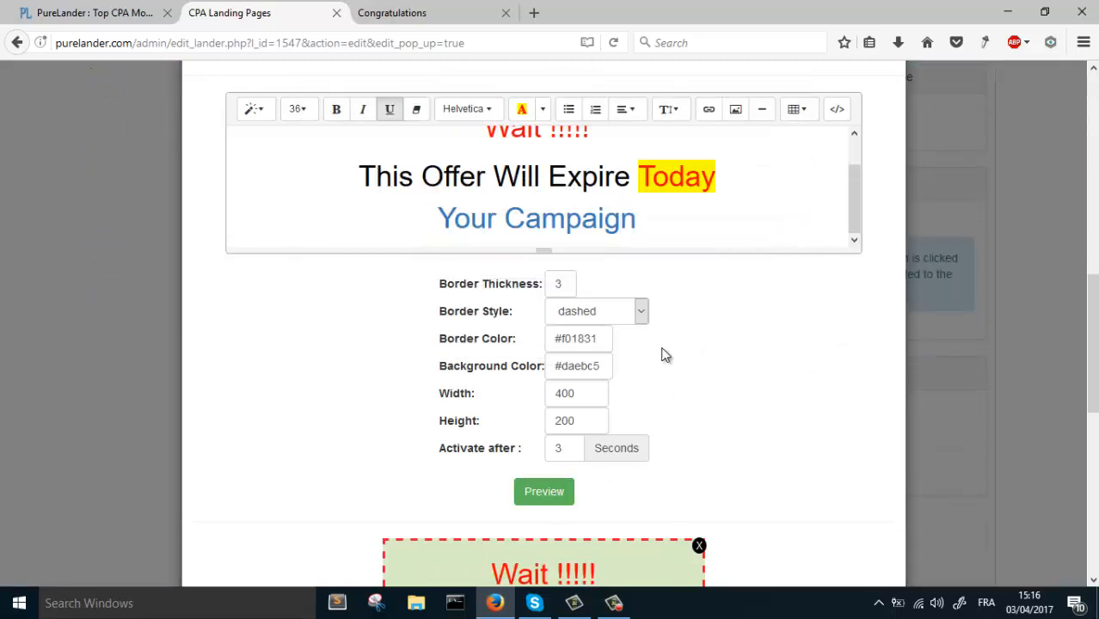
Change the popup background colour and preview the styled three-line message.
{"action": "left_click", "coordinate": [578, 364]}
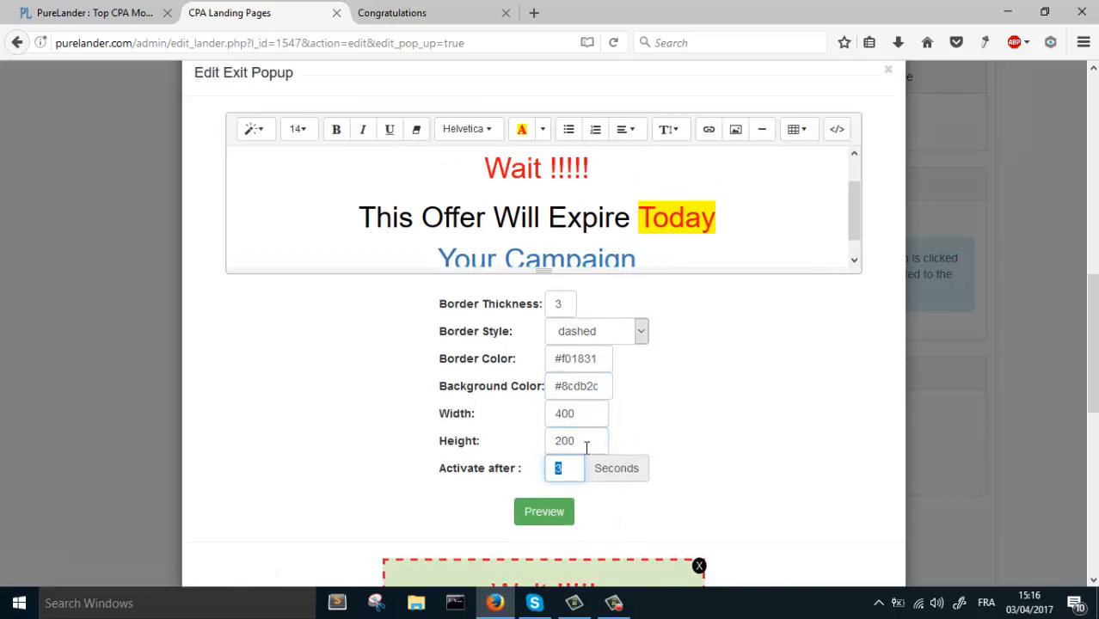
{"action": "scroll", "scroll_direction": "down", "scroll_amount": 3}
{"action": "type", "text": "500"}
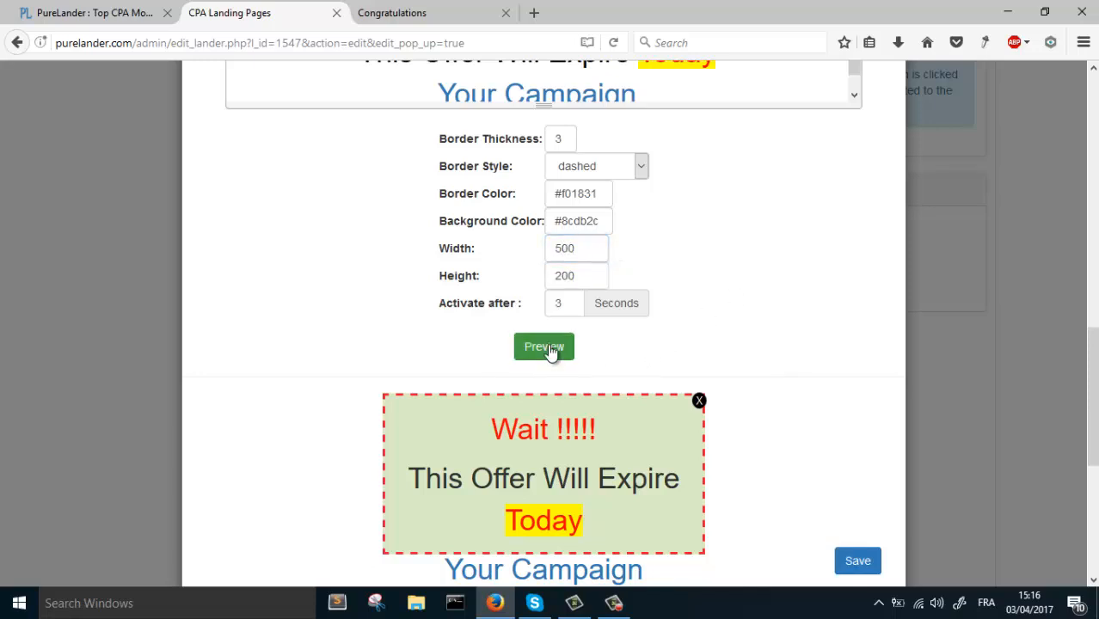
{"action": "left_click", "coordinate": [543, 347]}
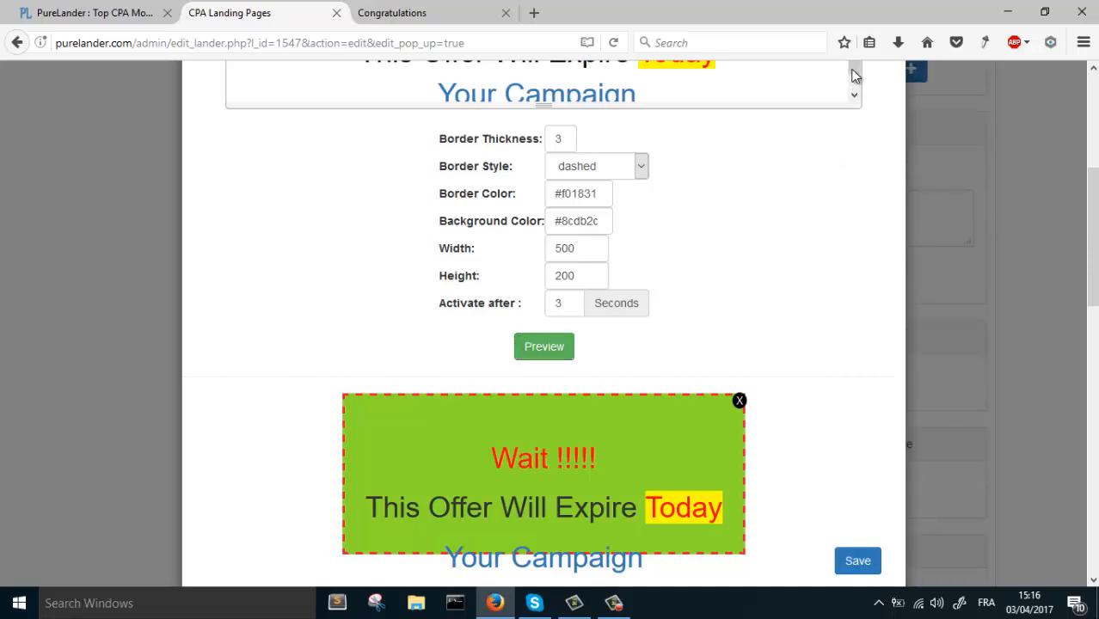
{"action": "scroll", "scroll_direction": "up", "scroll_amount": 3}
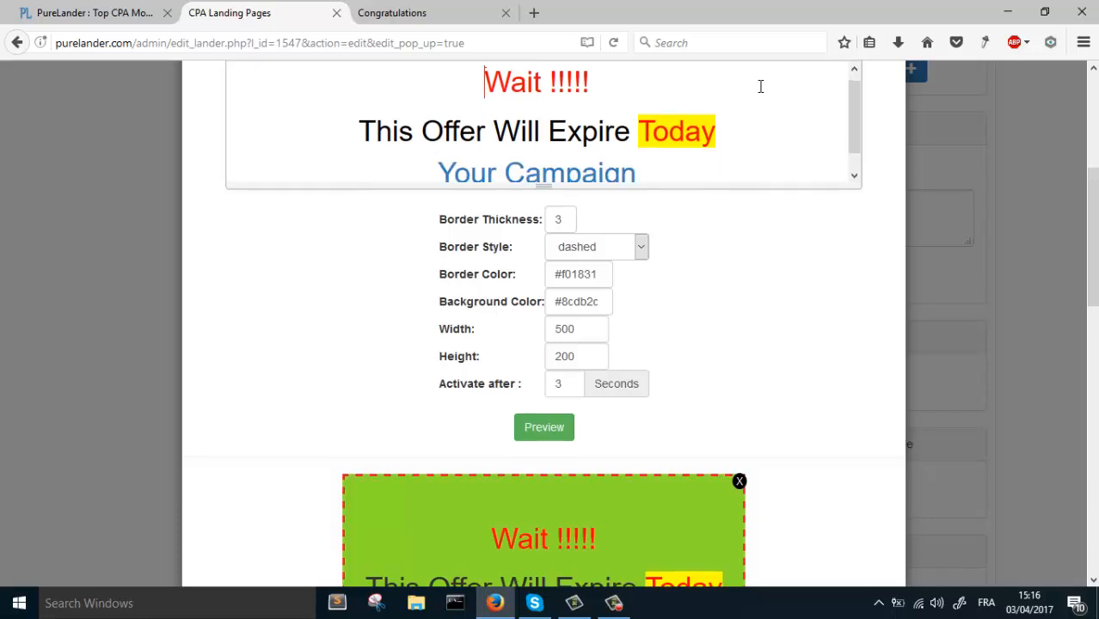
{"action": "mouse_move", "coordinate": [571, 426]}
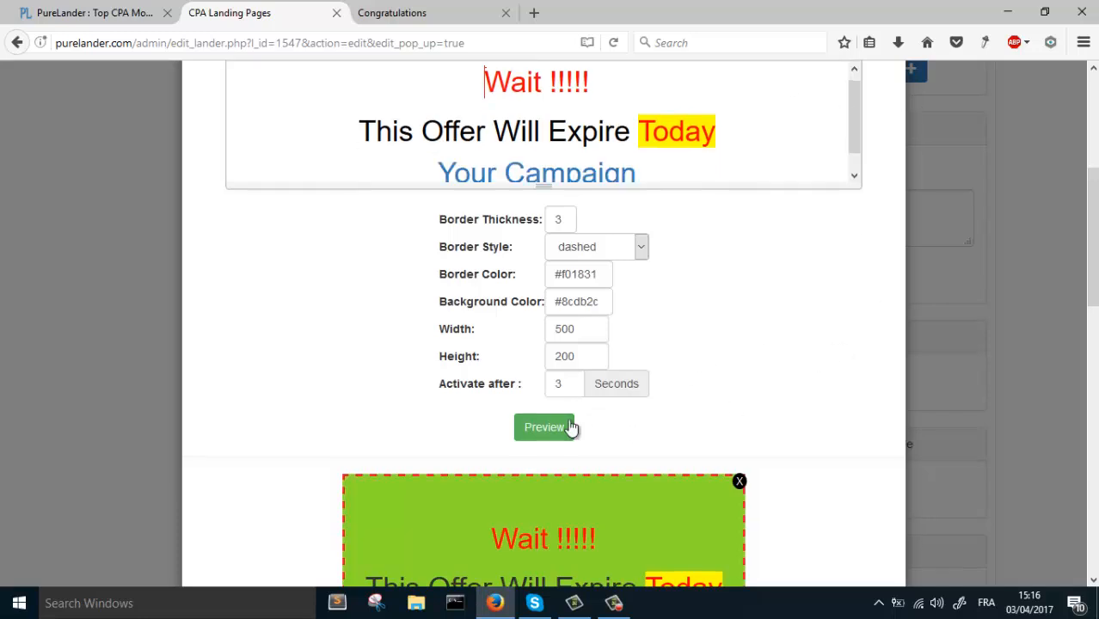
{"action": "left_click", "coordinate": [543, 426]}
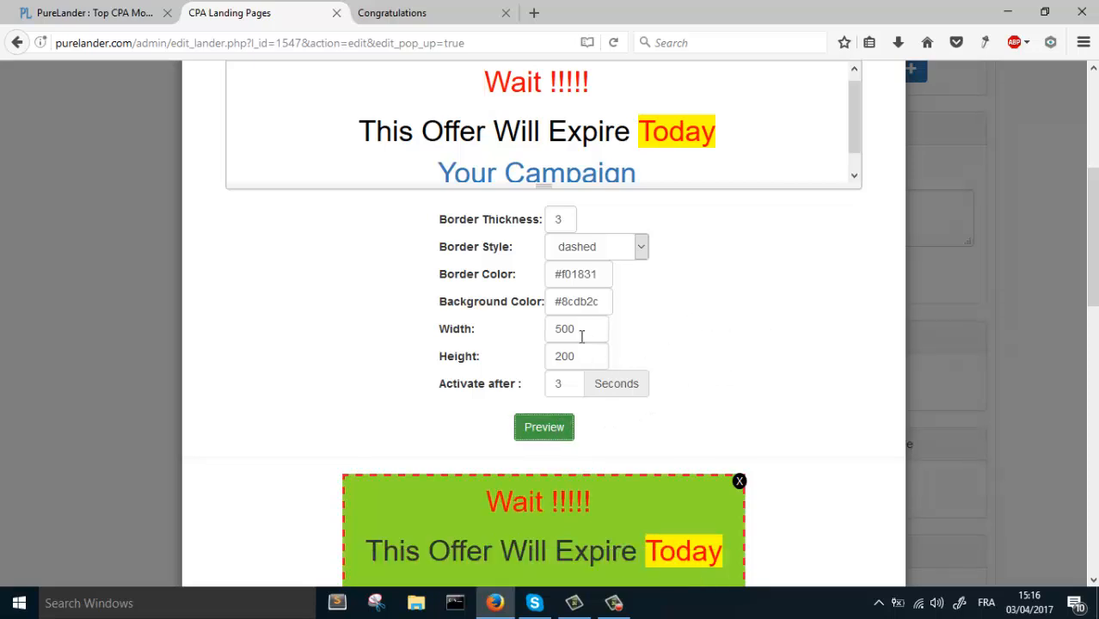
Pick the paler green #d0f7a0 background, keep the 3-second delay and save the popup.
{"action": "left_click", "coordinate": [578, 301]}
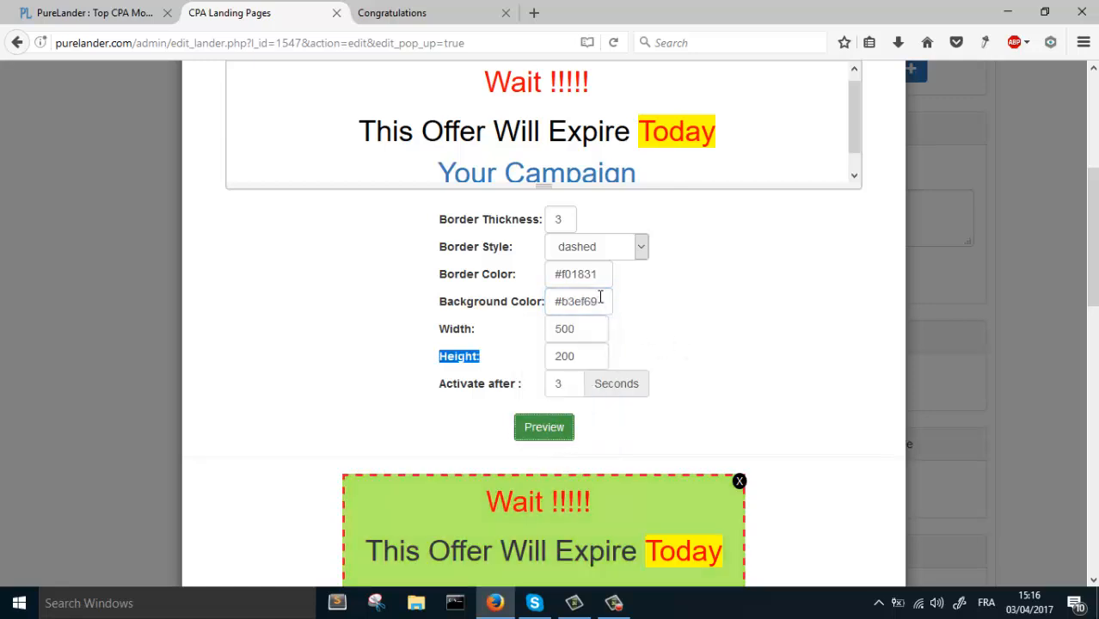
{"action": "left_click", "coordinate": [576, 301]}
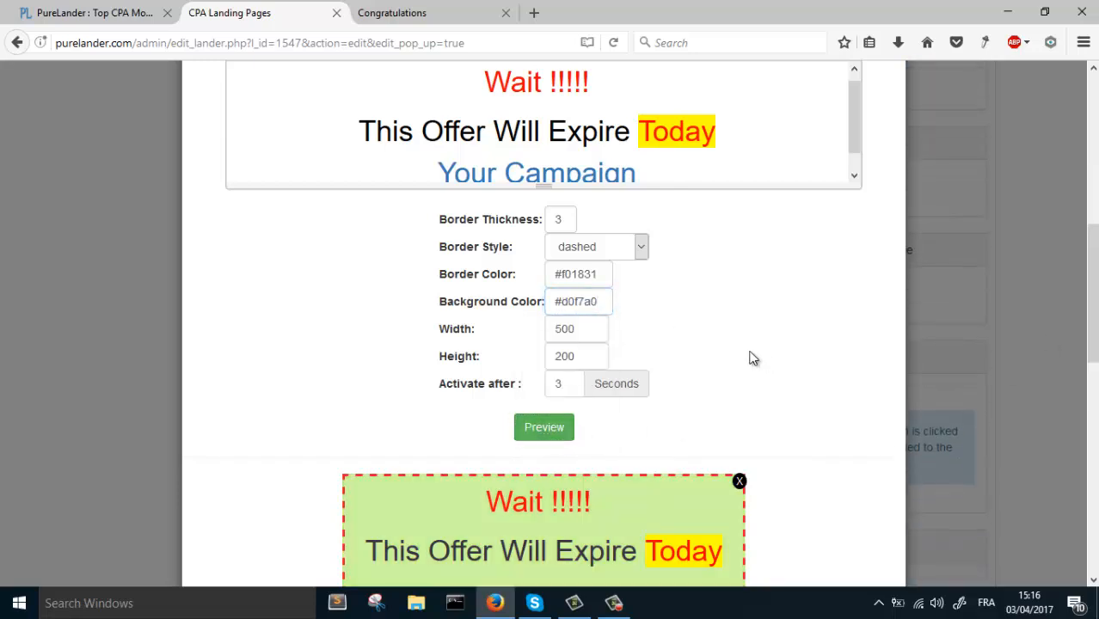
{"action": "left_click", "coordinate": [564, 383]}
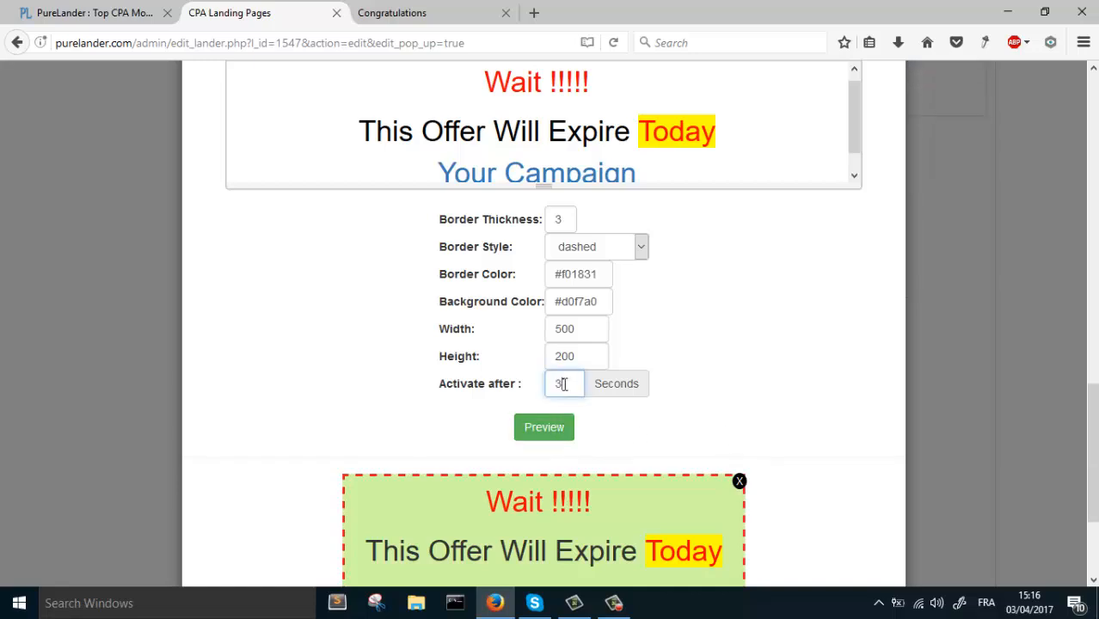
{"action": "left_click", "coordinate": [544, 426]}
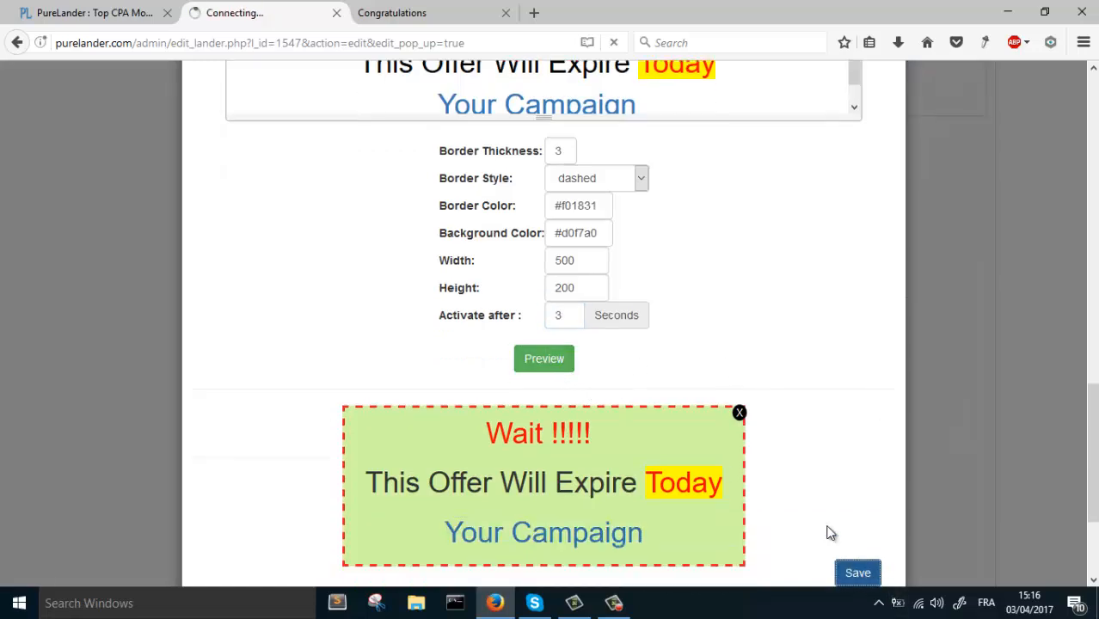
Reopen the Edit Exit Popup dialog and select the activation delay field.
{"action": "left_click", "coordinate": [858, 572]}
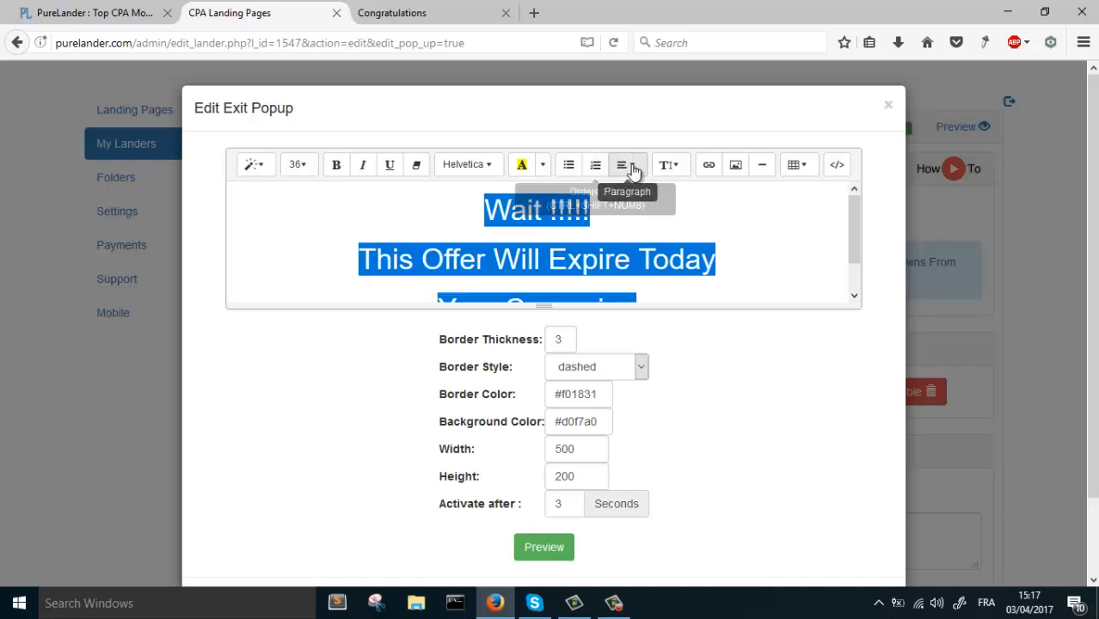
{"action": "left_click", "coordinate": [621, 165]}
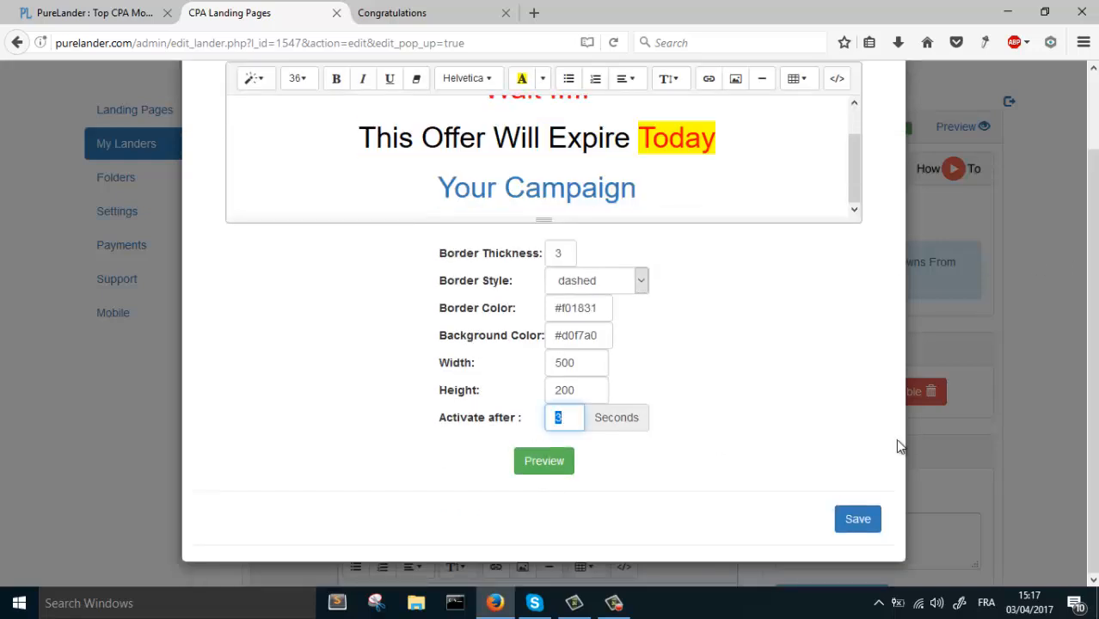
Set the popup to activate after 1 second and keep the border style dashed.
{"action": "type", "text": "1"}
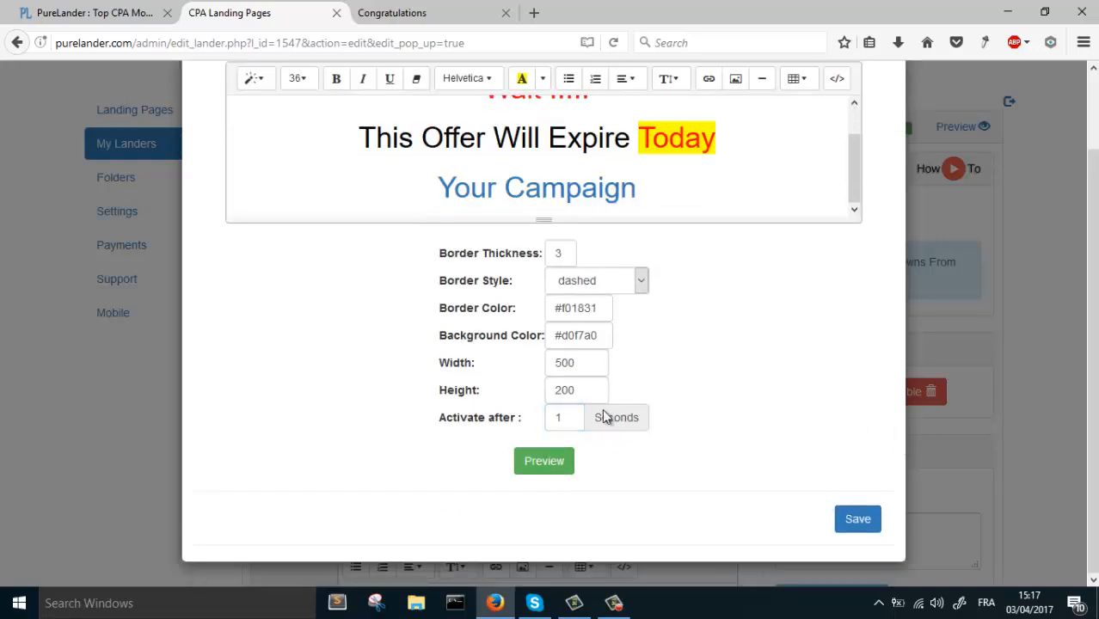
{"action": "left_click", "coordinate": [595, 281]}
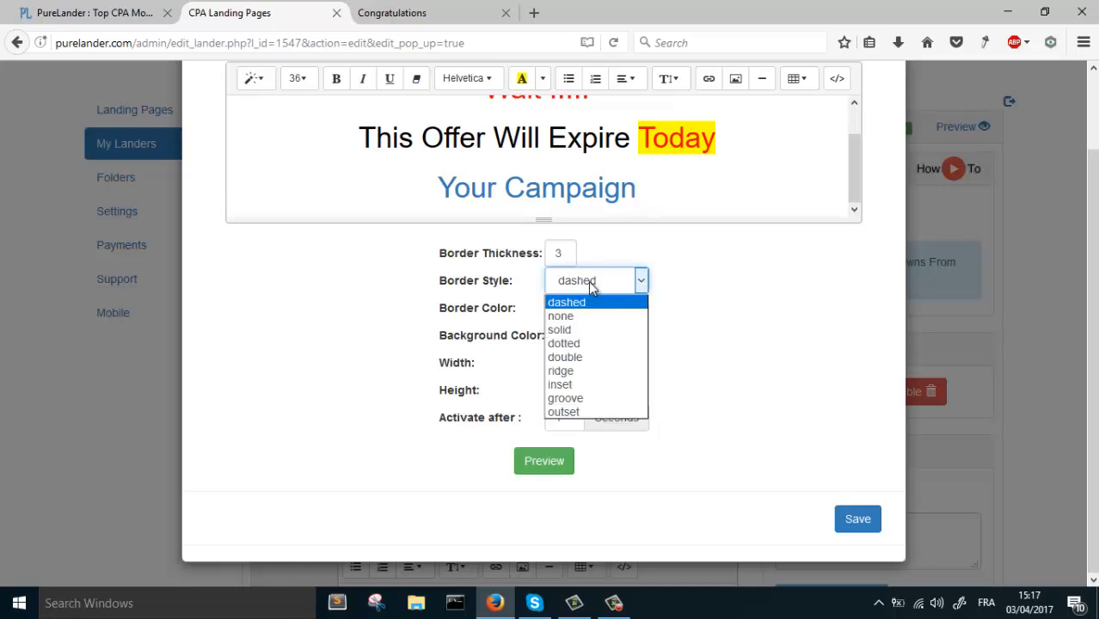
{"action": "left_click", "coordinate": [565, 302]}
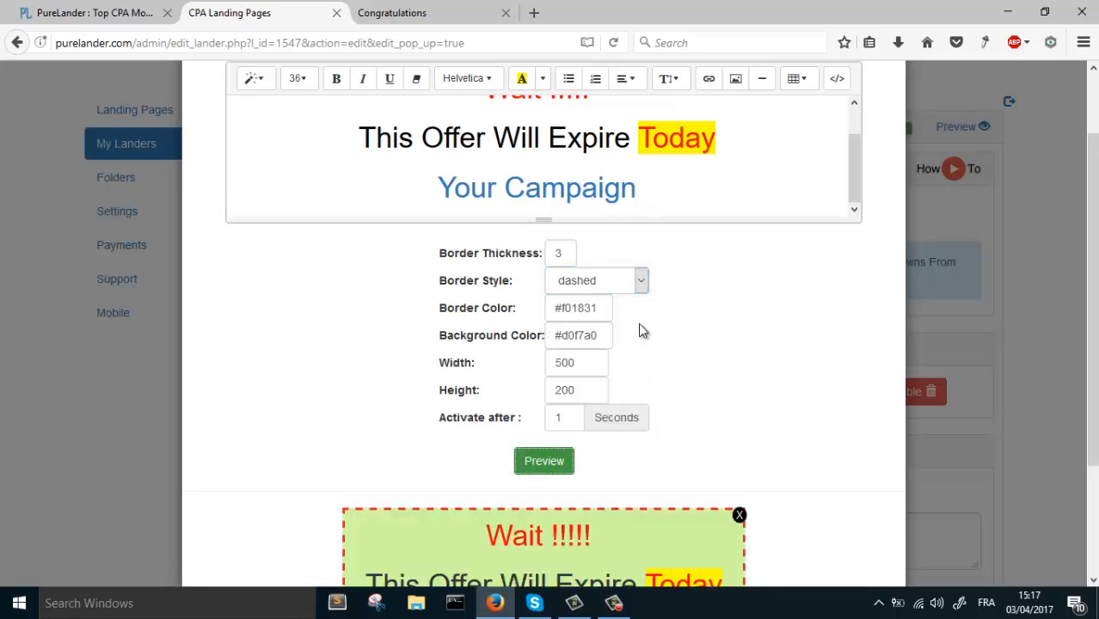
{"action": "left_click", "coordinate": [597, 281]}
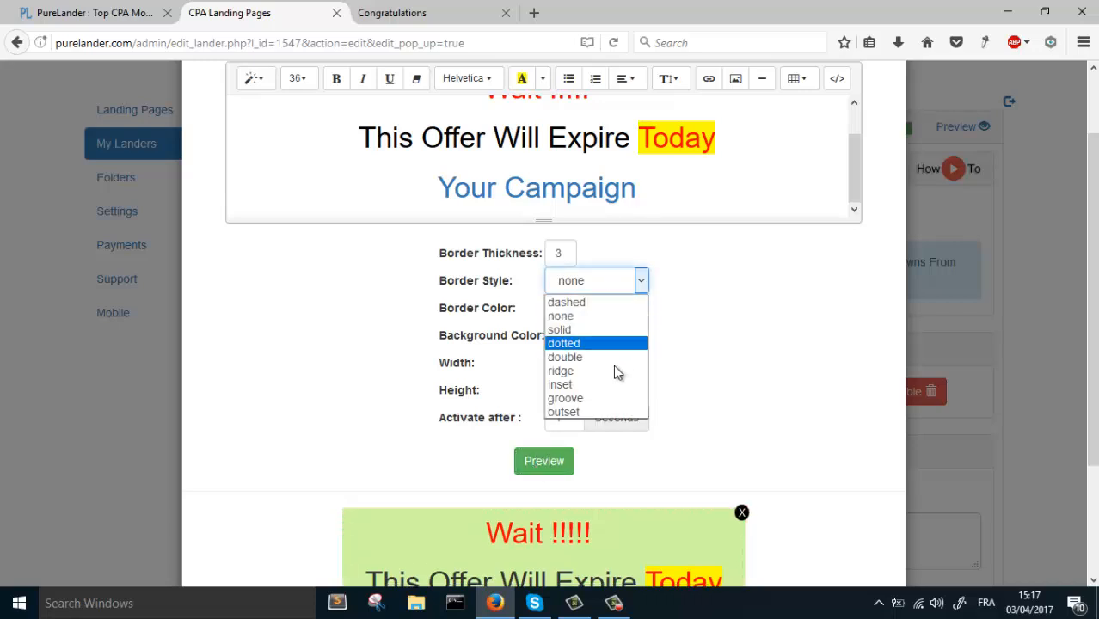
{"action": "left_click", "coordinate": [564, 356]}
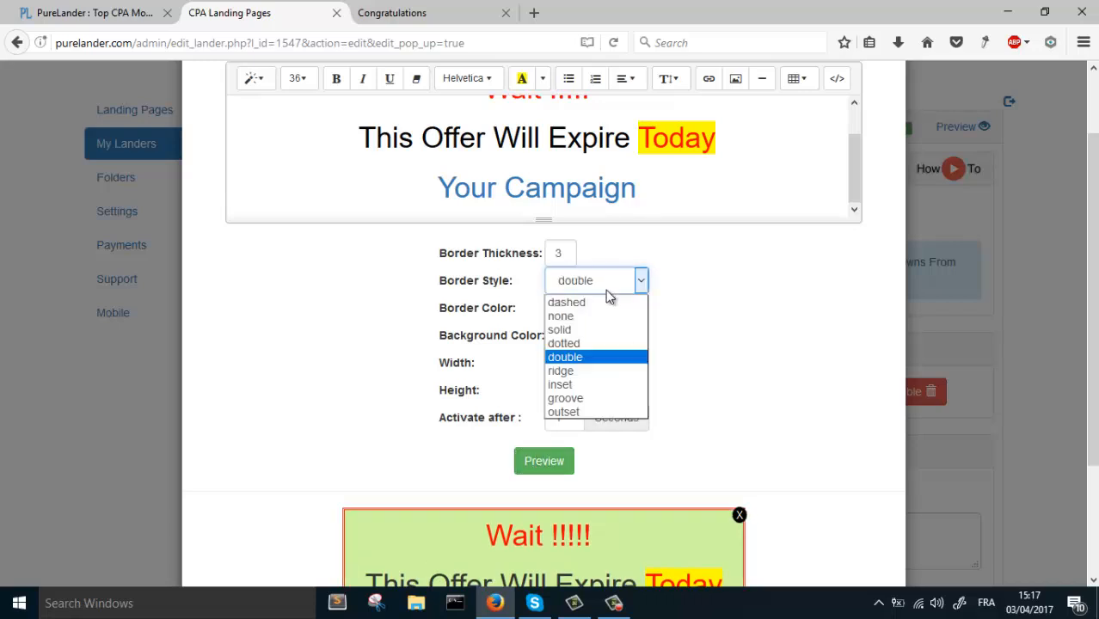
{"action": "left_click", "coordinate": [566, 302]}
{"action": "type", "text": "5"}
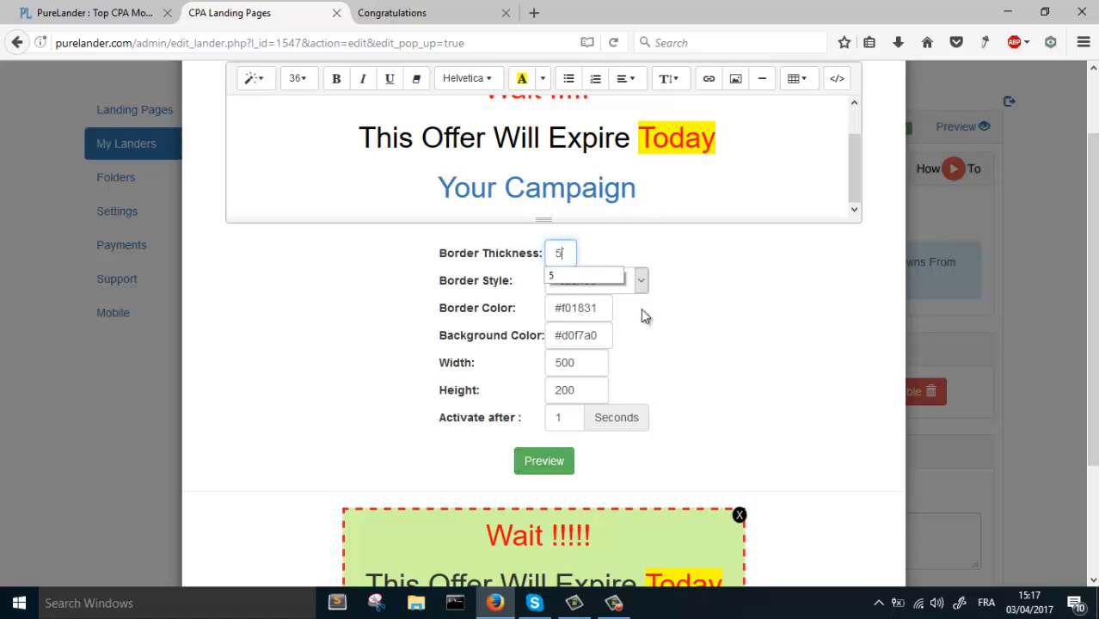
Preview the 5-pixel dashed red border and save the updated popup.
{"action": "left_click", "coordinate": [596, 280]}
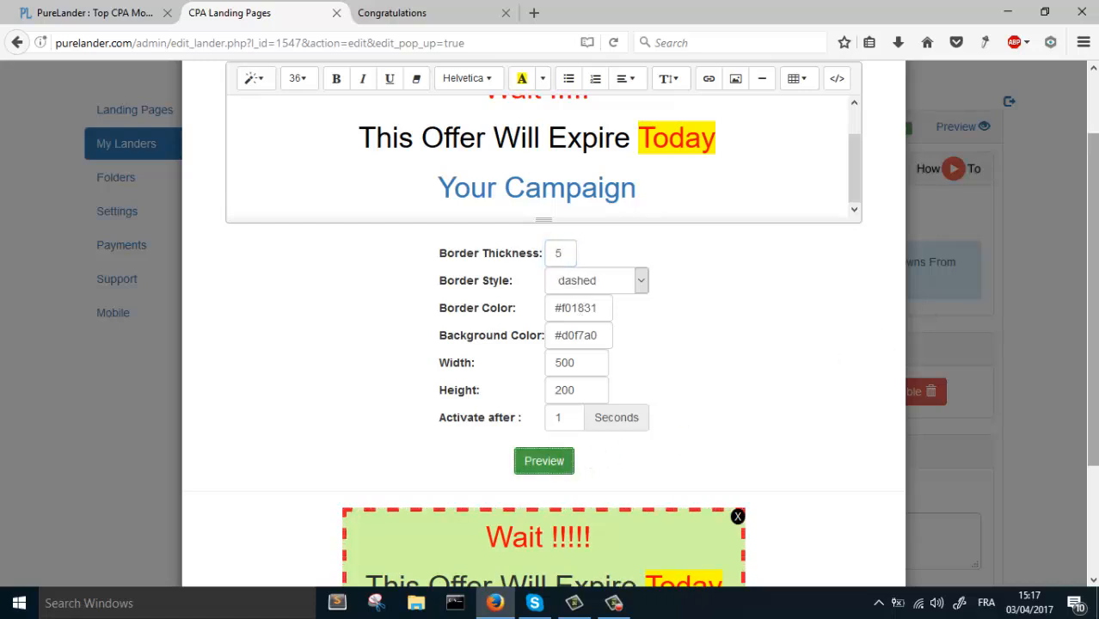
{"action": "scroll", "scroll_direction": "up", "scroll_amount": 3}
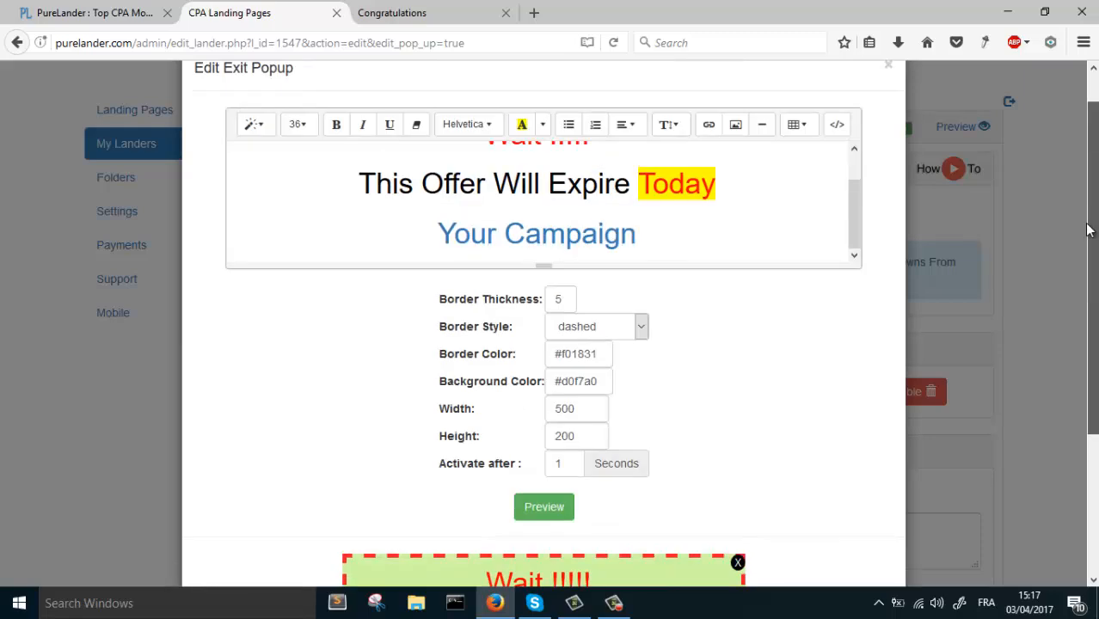
{"action": "left_click", "coordinate": [858, 519]}
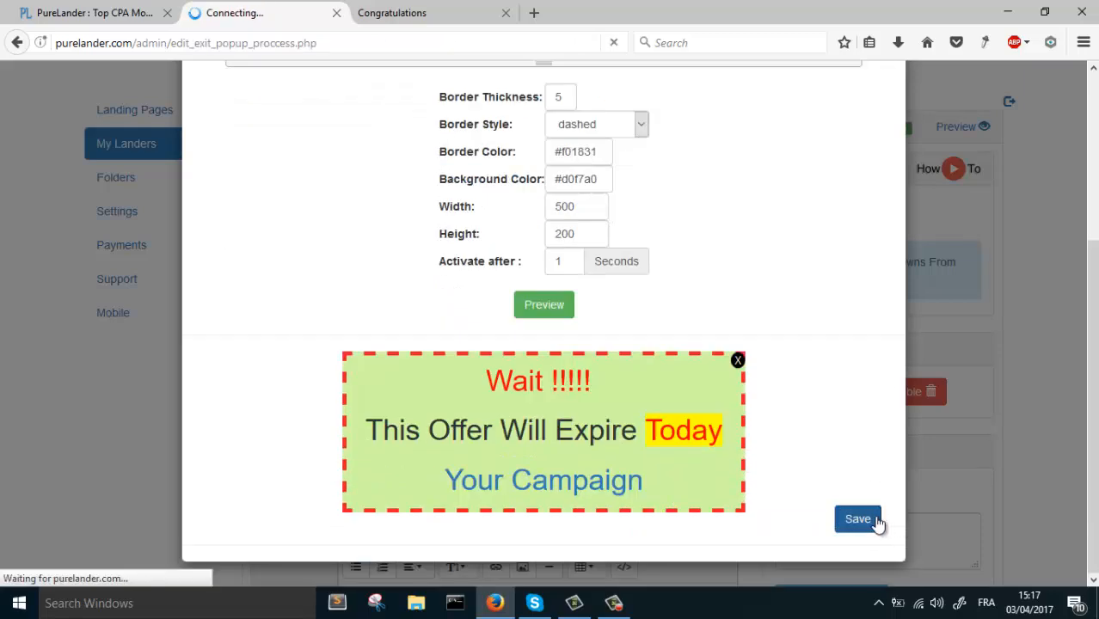
{"action": "left_click", "coordinate": [858, 519]}
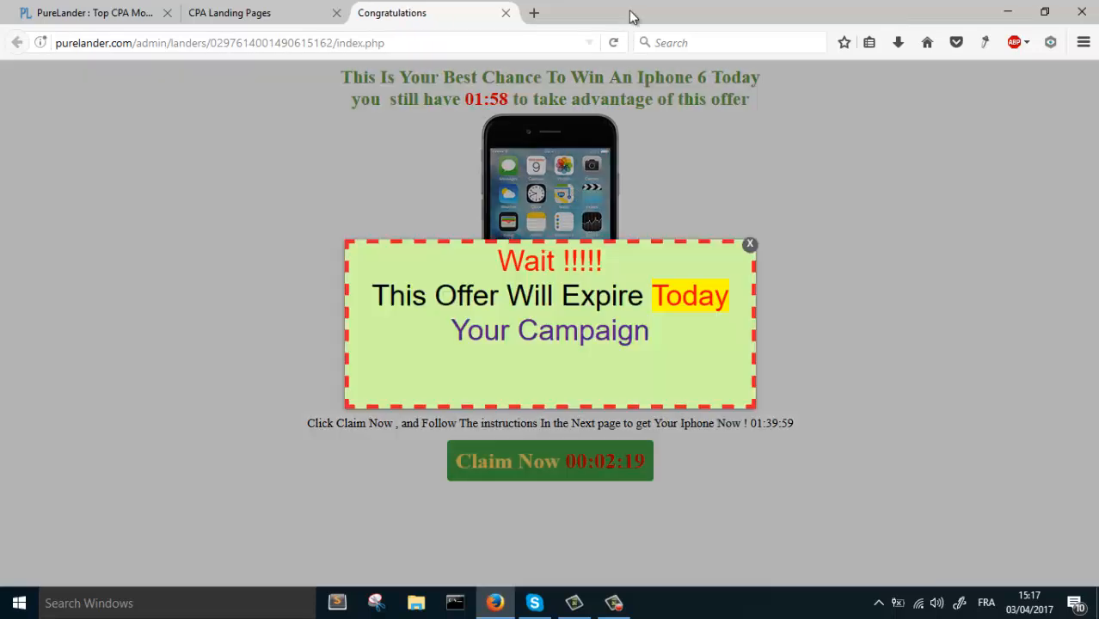
Narrow the browser to a phone-sized window to check the live exit popup.
{"action": "left_click", "coordinate": [1044, 10]}
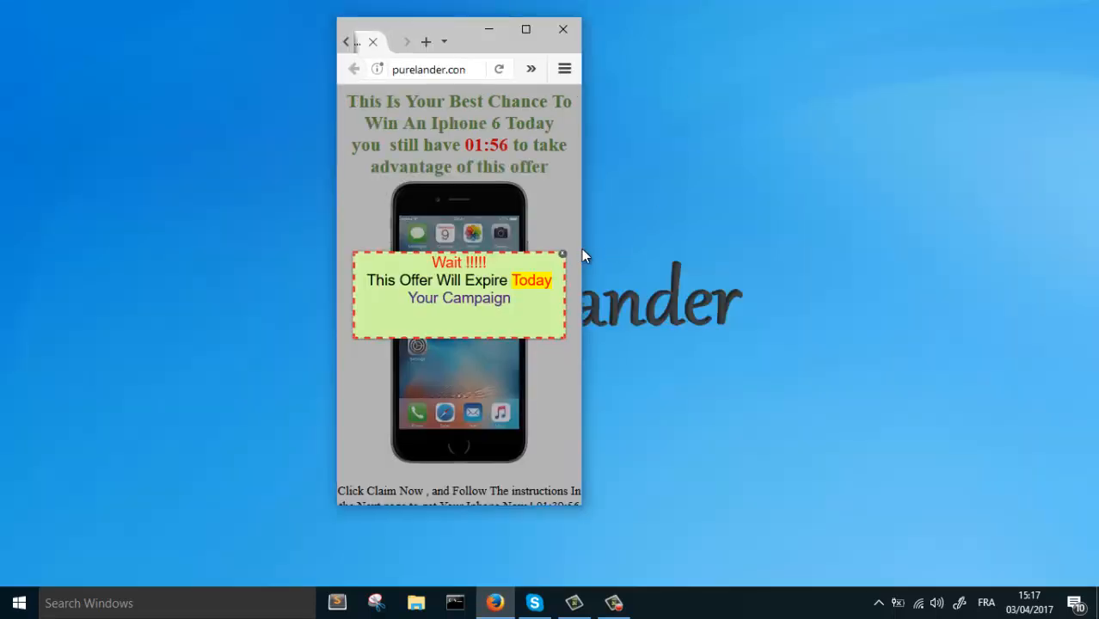
{"action": "left_click_drag", "start_coordinate": [488, 27], "coordinate": [499, 28]}
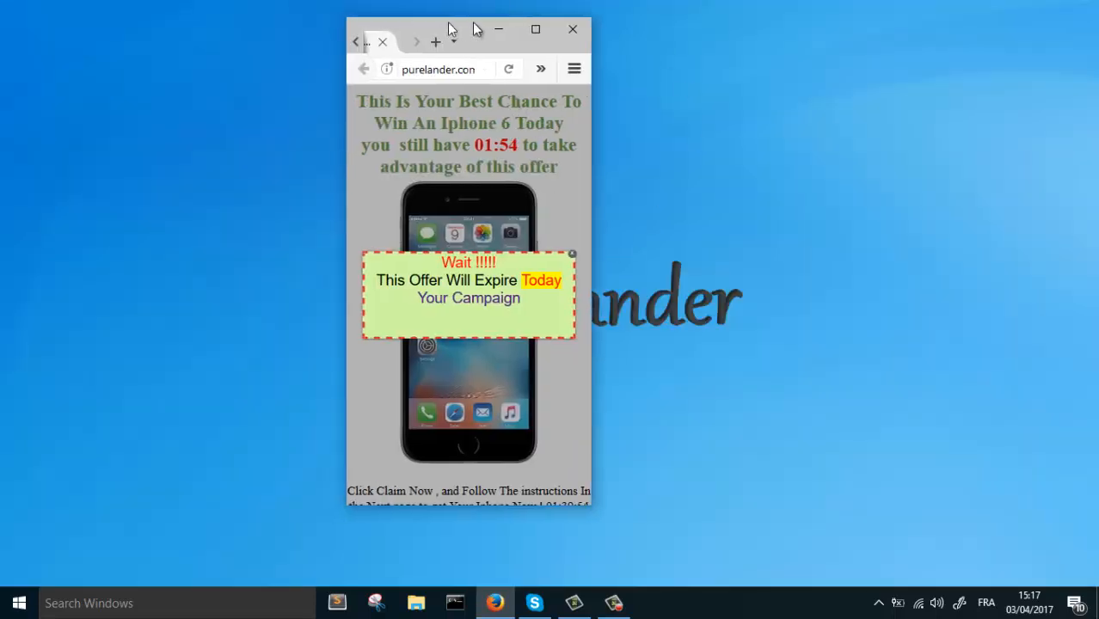